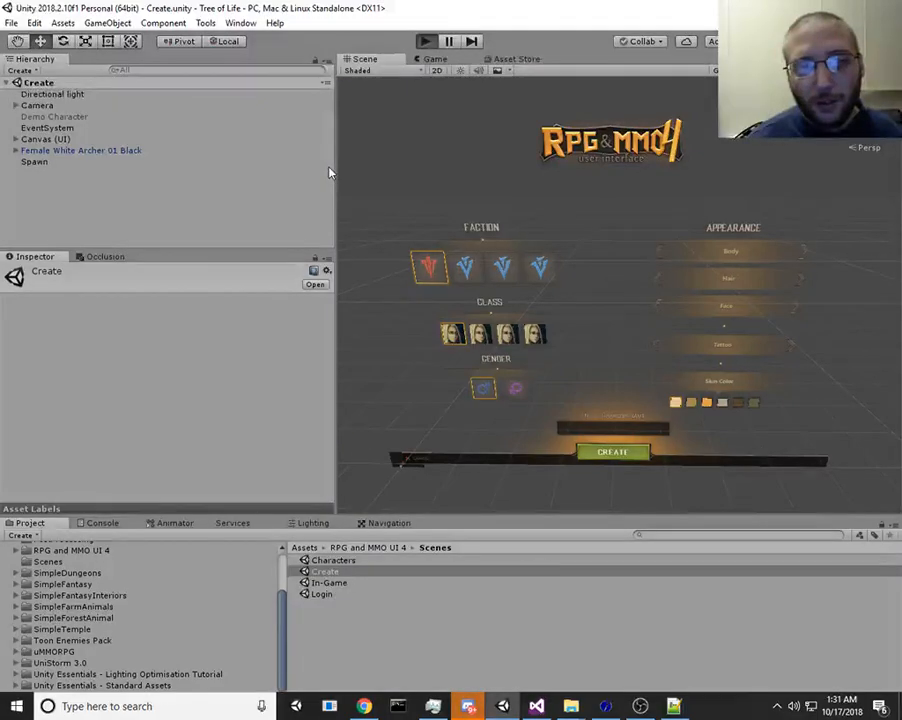
- Run the character creation scene and cycle the body outfit to Archer 03 Black
{"action": "left_click", "coordinate": [424, 40]}
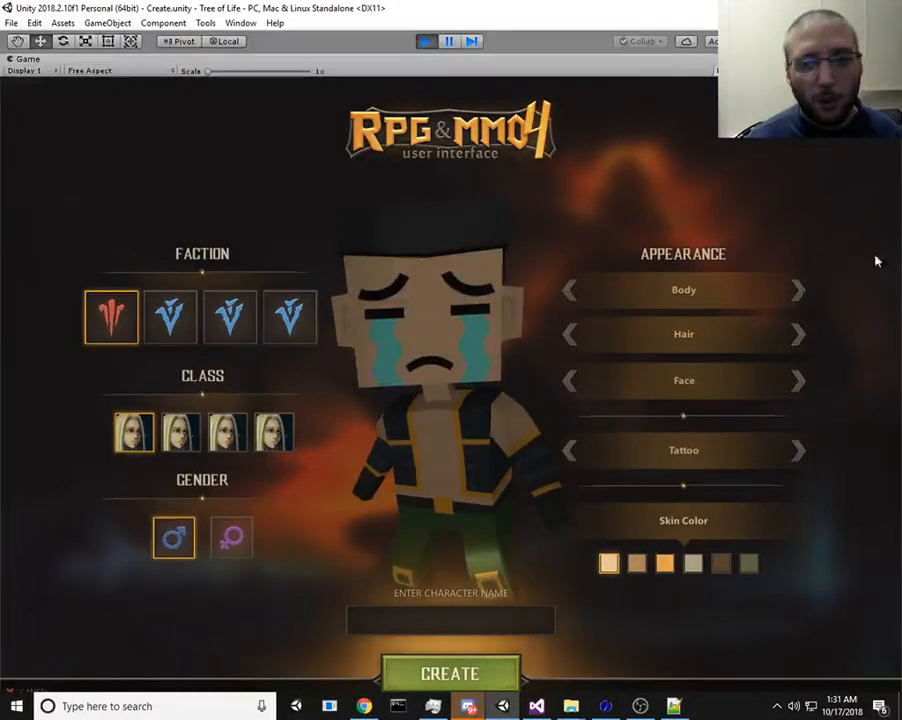
{"action": "left_click", "coordinate": [796, 290]}
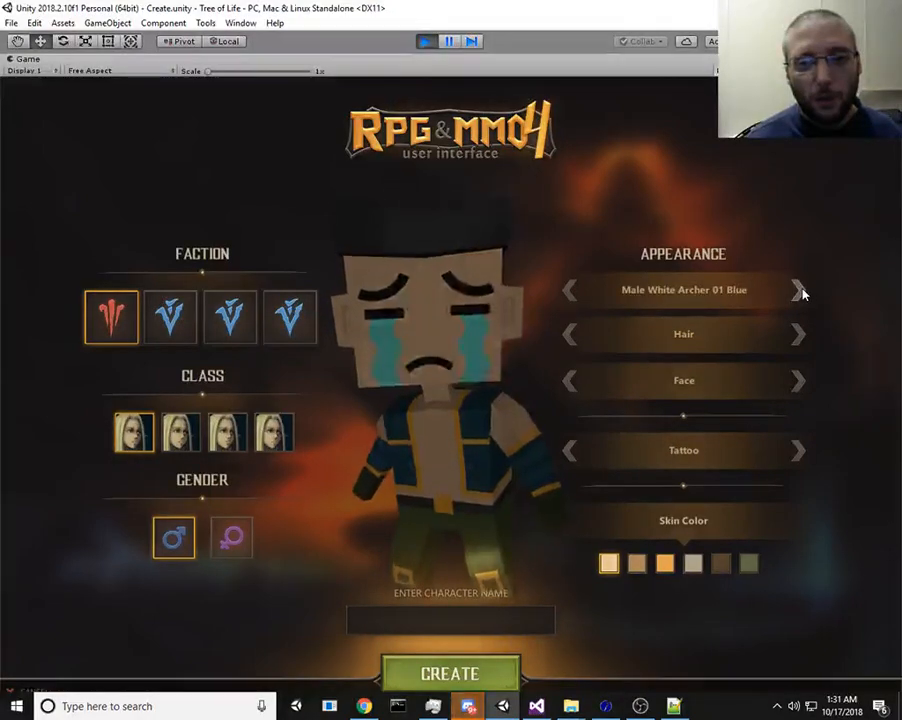
{"action": "left_click", "coordinate": [796, 290]}
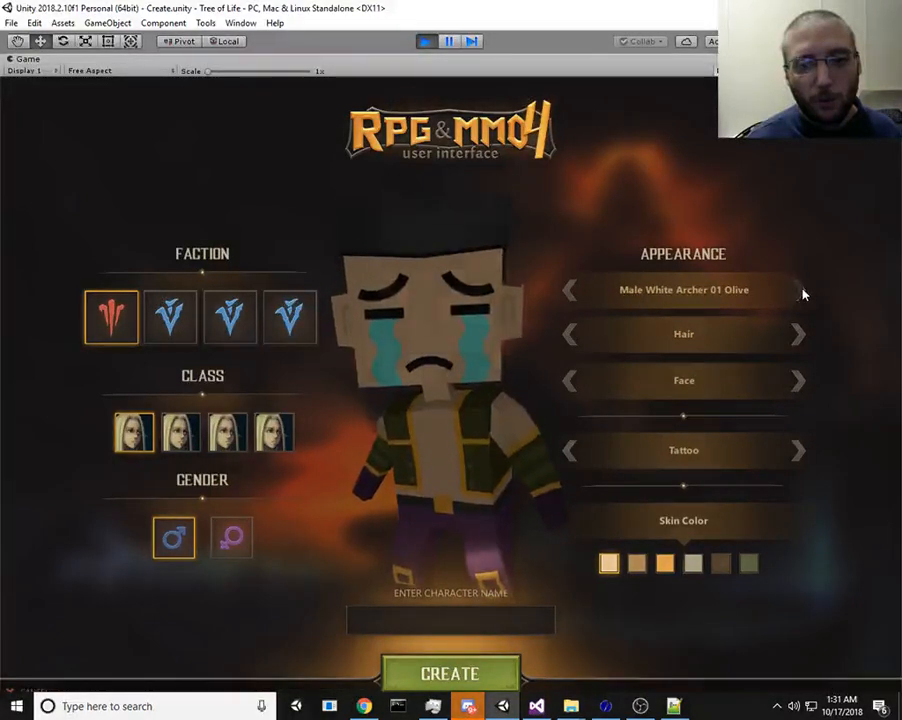
{"action": "left_click", "coordinate": [796, 290]}
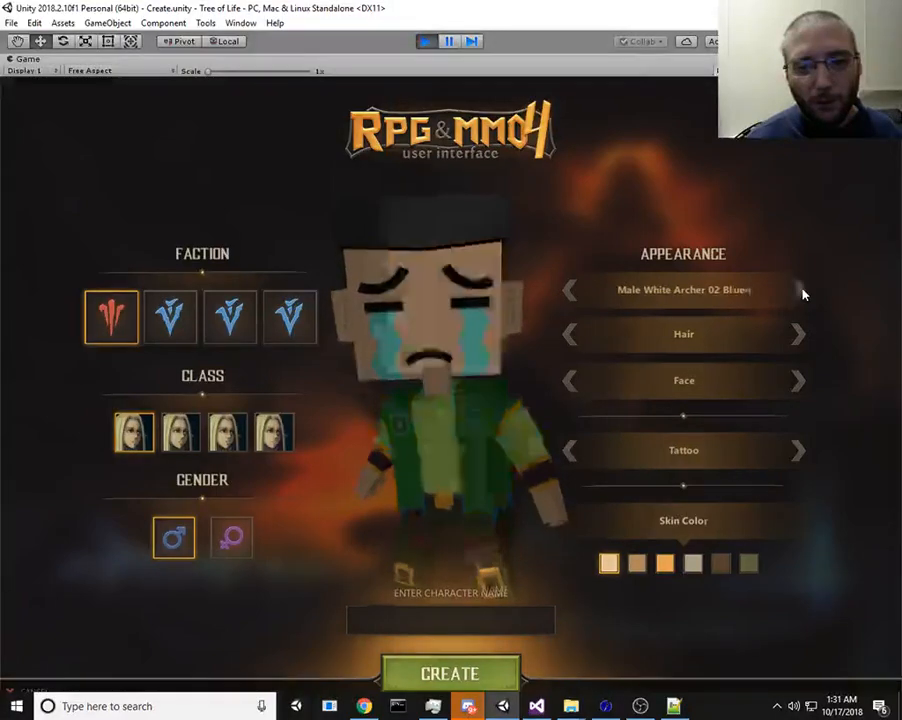
{"action": "left_click", "coordinate": [796, 288]}
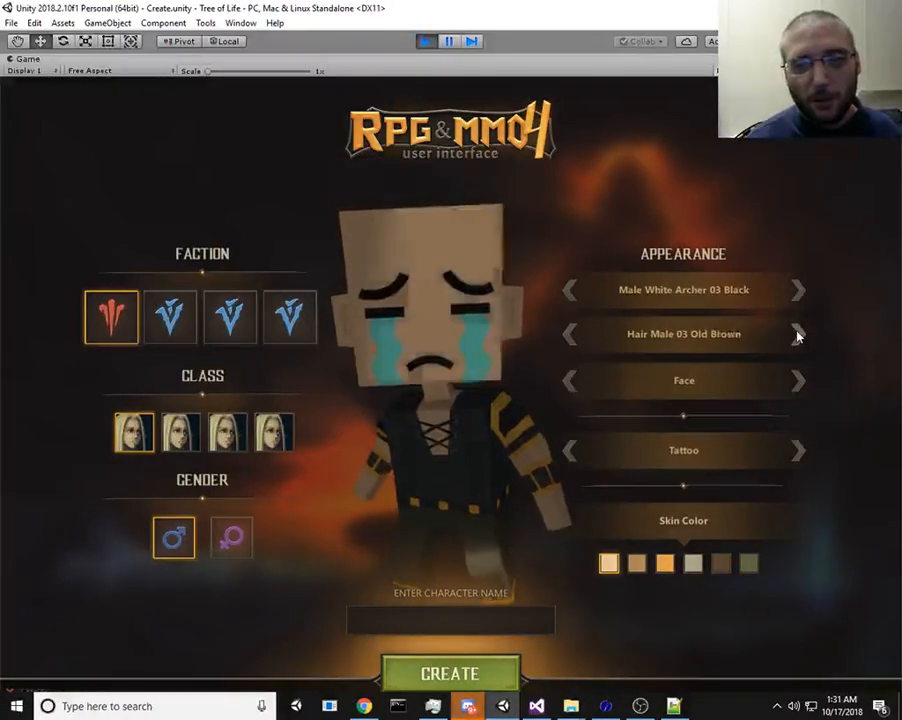
- Cycle the hair to Cyan Male 04, the face to Face White 09, and pick a class
{"action": "left_click", "coordinate": [796, 334]}
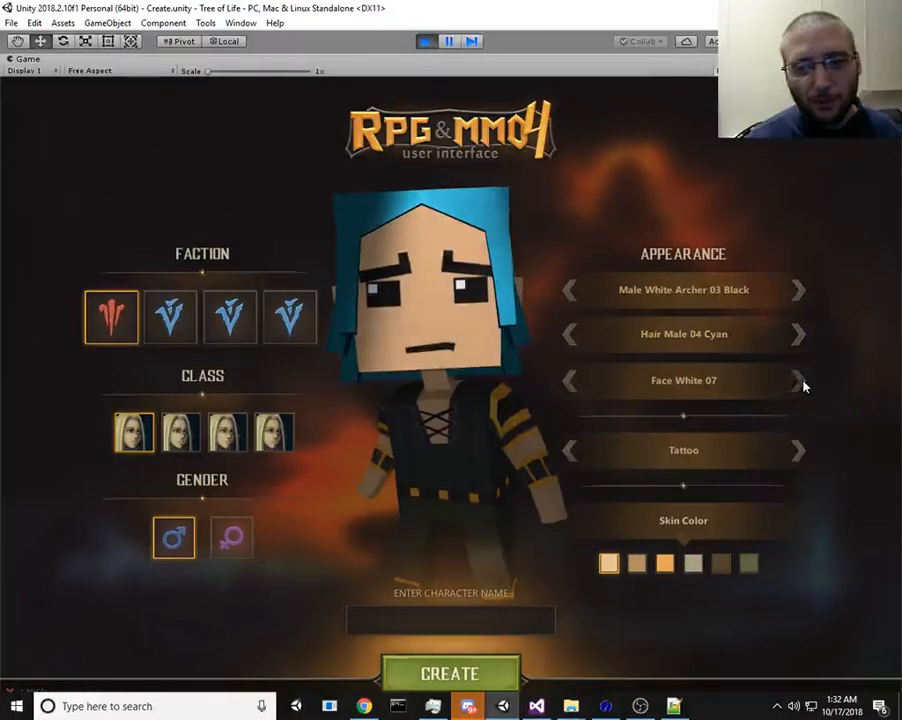
{"action": "left_click", "coordinate": [796, 380]}
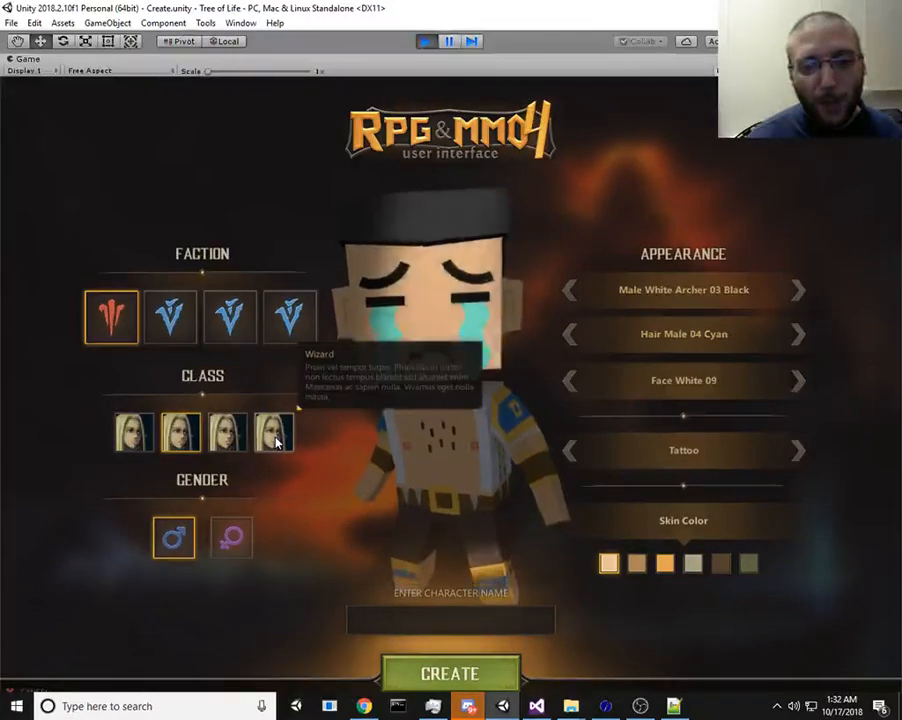
{"action": "left_click", "coordinate": [276, 432]}
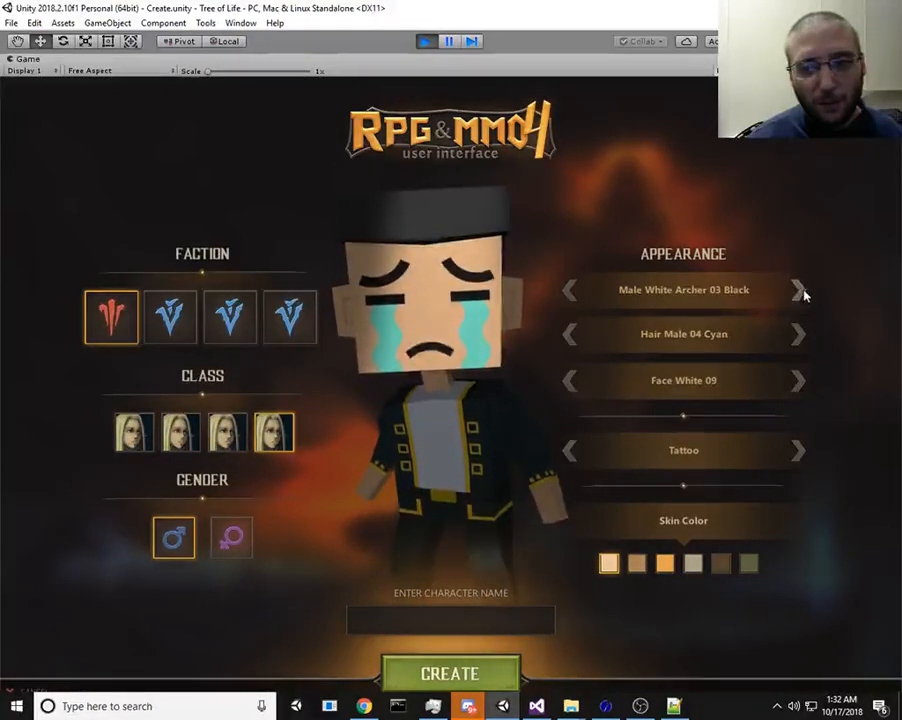
- Cycle the male's outfit, hair and face once more, then switch the character to female
{"action": "left_click", "coordinate": [798, 290]}
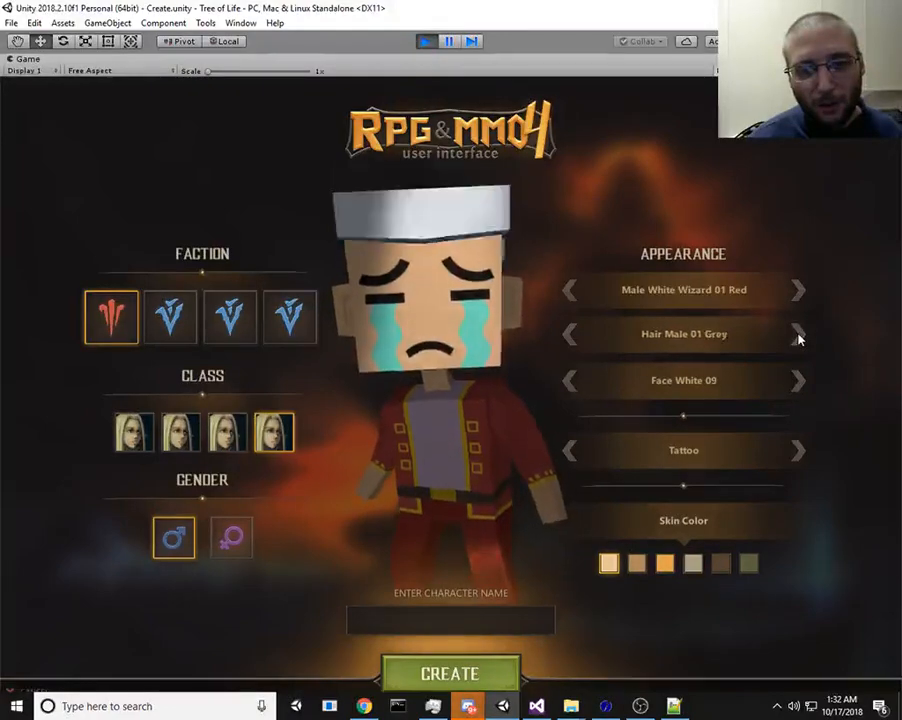
{"action": "left_click", "coordinate": [796, 332]}
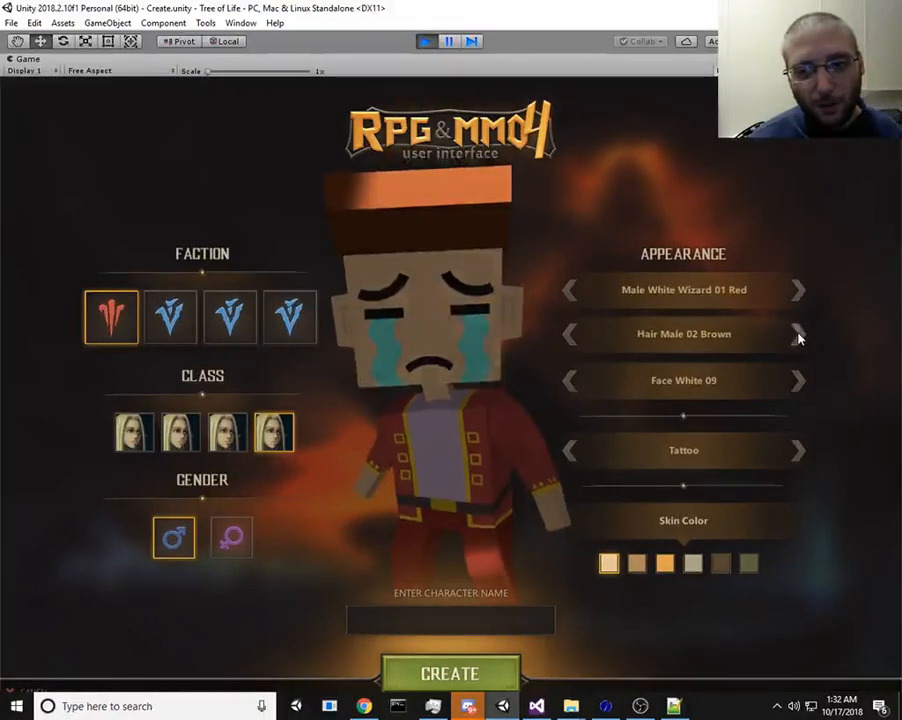
{"action": "left_click", "coordinate": [798, 334]}
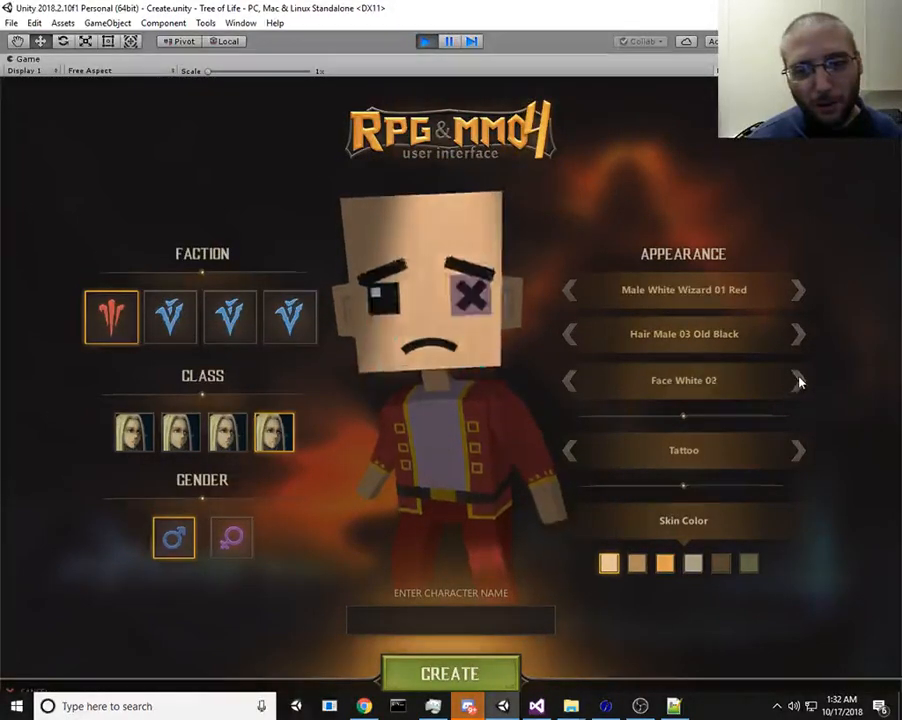
{"action": "left_click", "coordinate": [796, 380]}
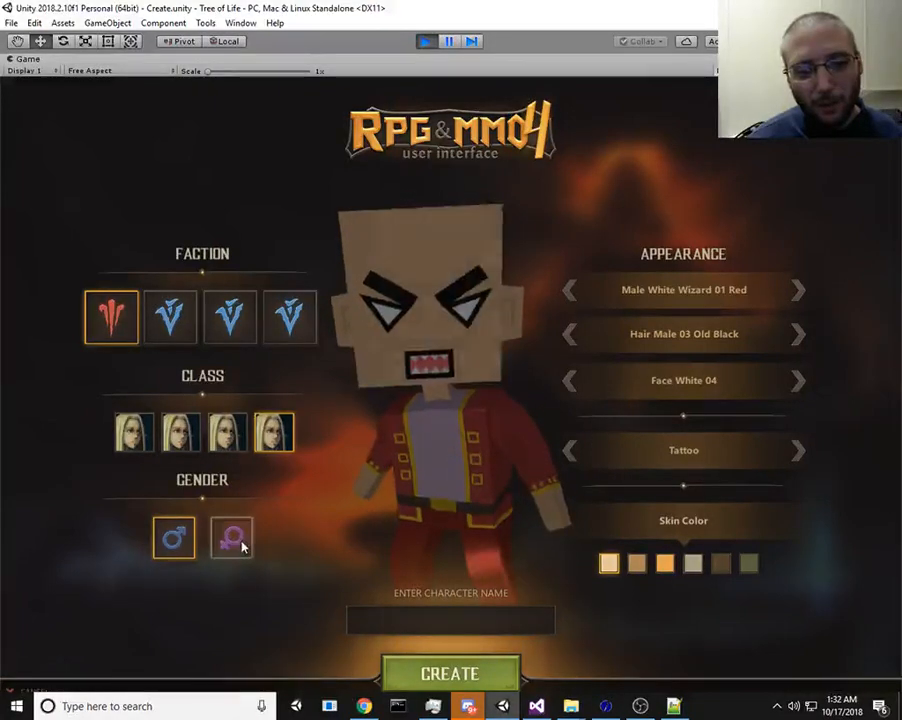
{"action": "left_click", "coordinate": [232, 538]}
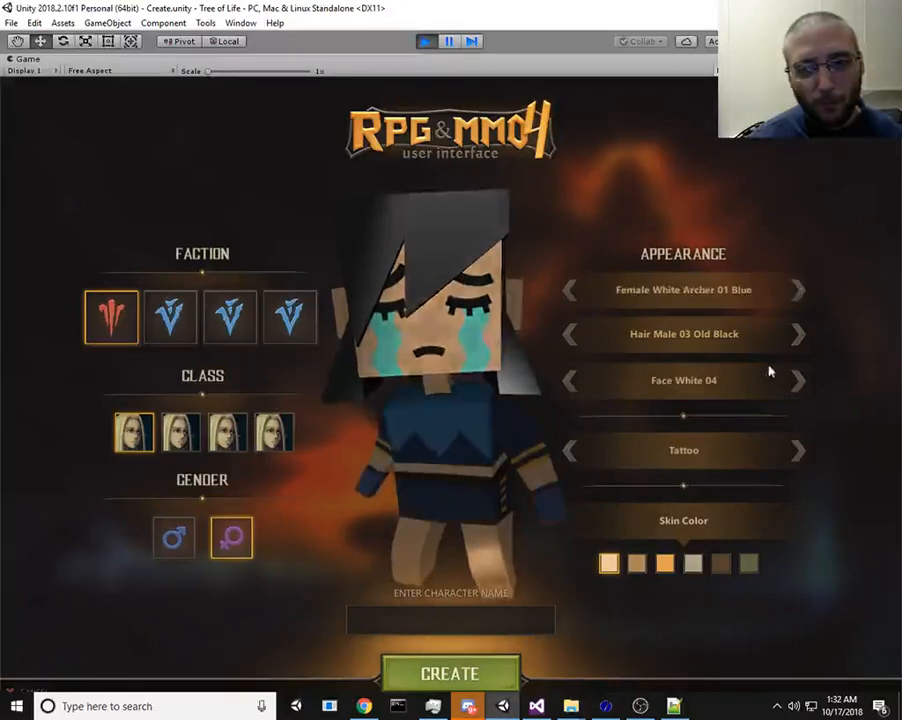
- Give the female a magenta archer outfit, brown hair and Face White 25, then stop play mode
{"action": "left_click", "coordinate": [798, 290]}
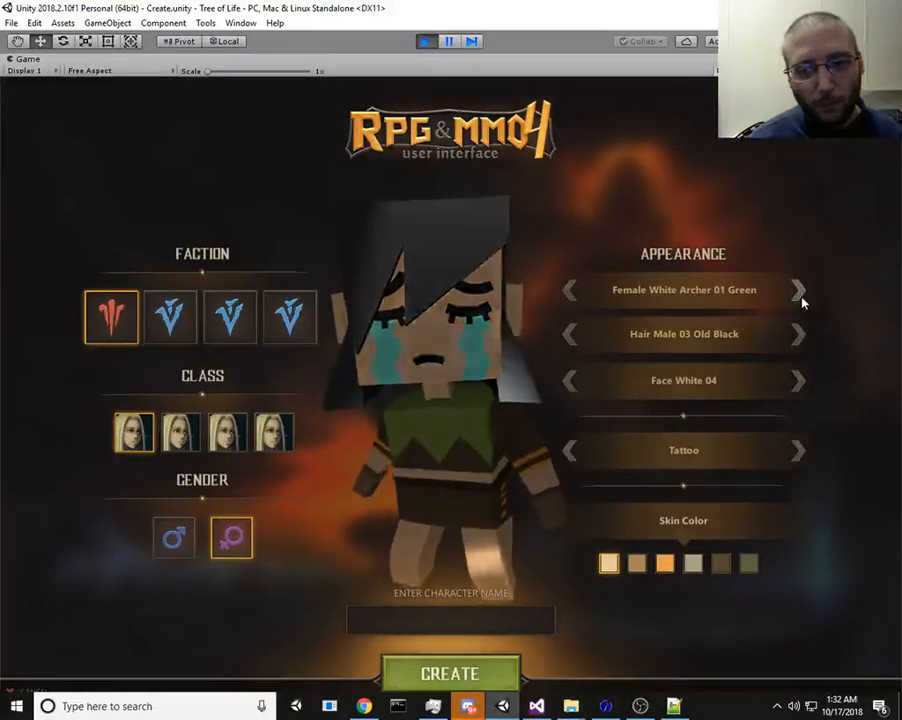
{"action": "left_click", "coordinate": [798, 290]}
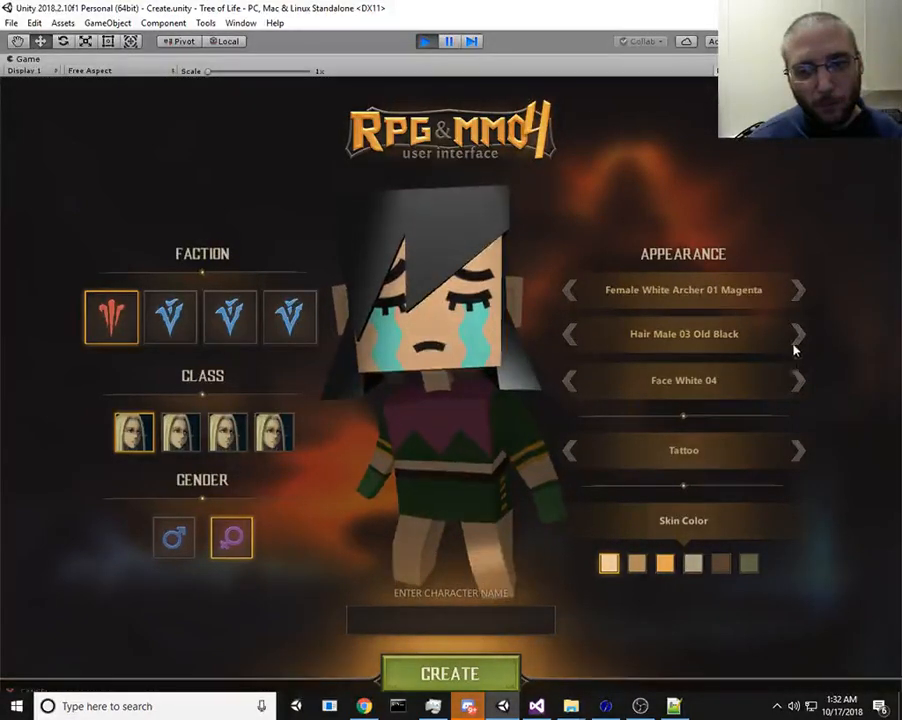
{"action": "left_click", "coordinate": [798, 332]}
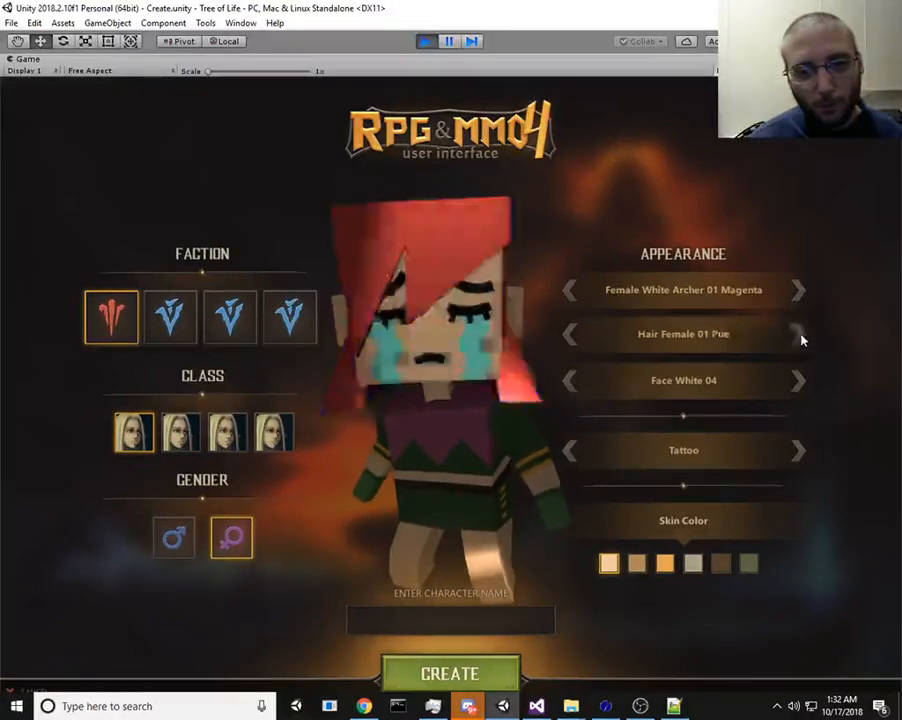
{"action": "left_click", "coordinate": [796, 332]}
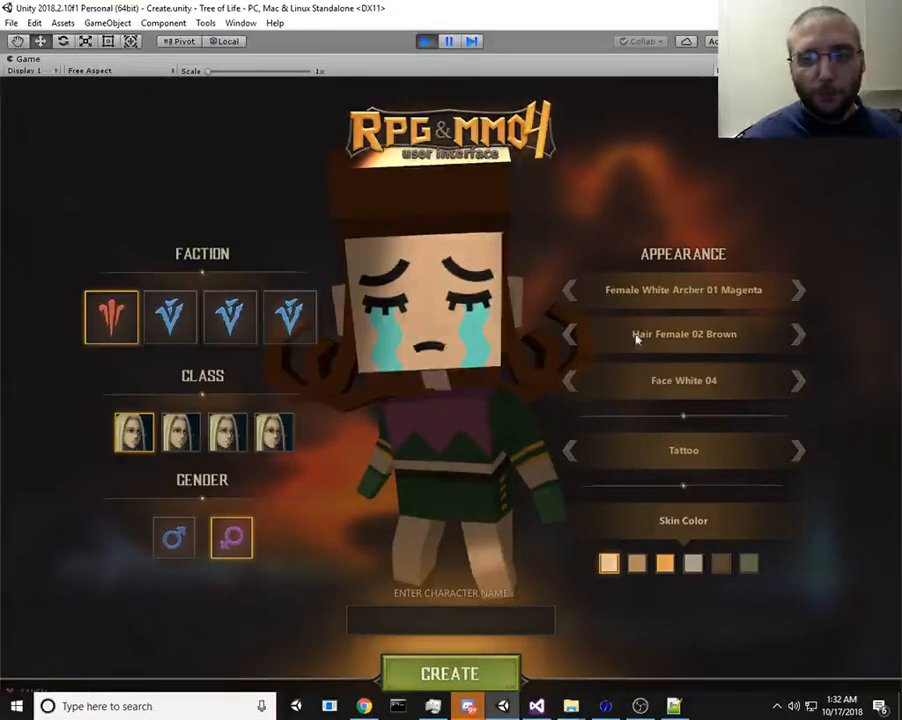
{"action": "left_click", "coordinate": [796, 380]}
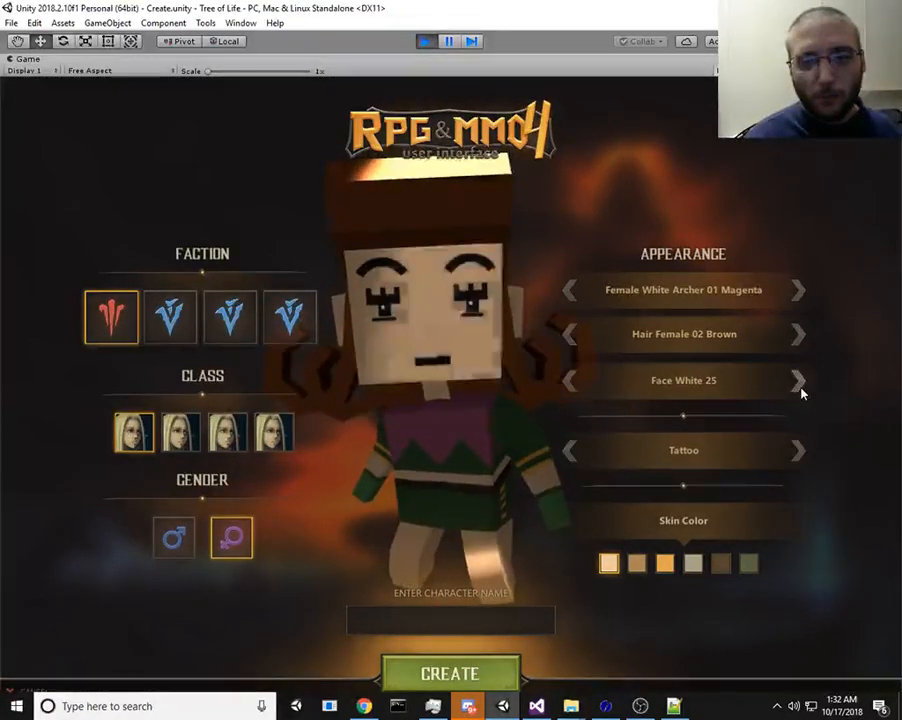
{"action": "left_click", "coordinate": [796, 380]}
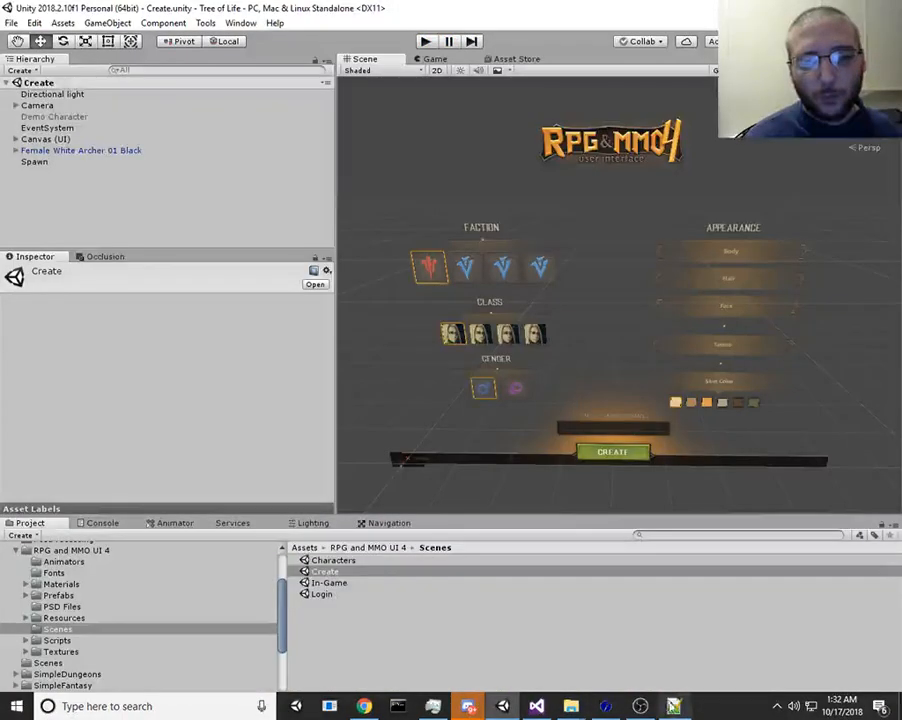
- Scroll the Project tree to uMMORPG and show its Scenes folder containing the World scene
{"action": "left_click", "coordinate": [674, 706]}
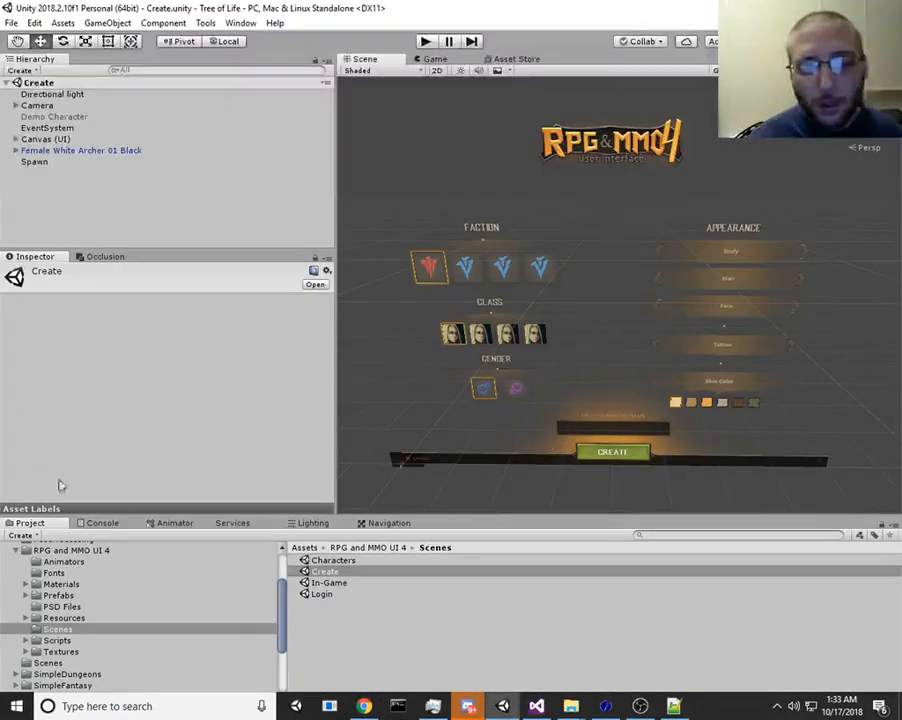
{"action": "scroll", "scroll_direction": "down", "scroll_amount": 3}
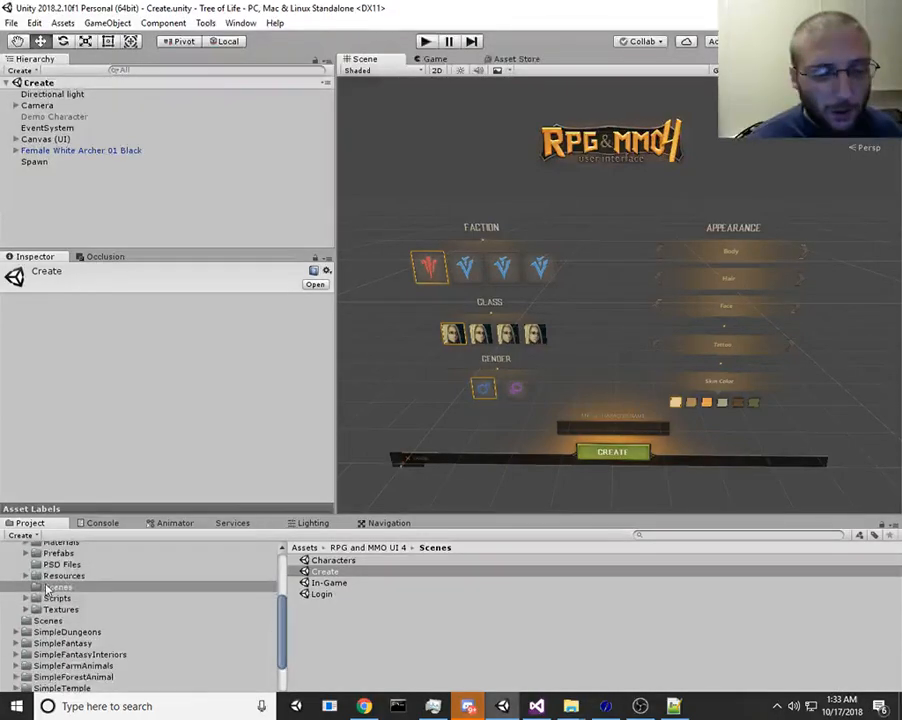
{"action": "scroll", "scroll_direction": "down", "scroll_amount": 3}
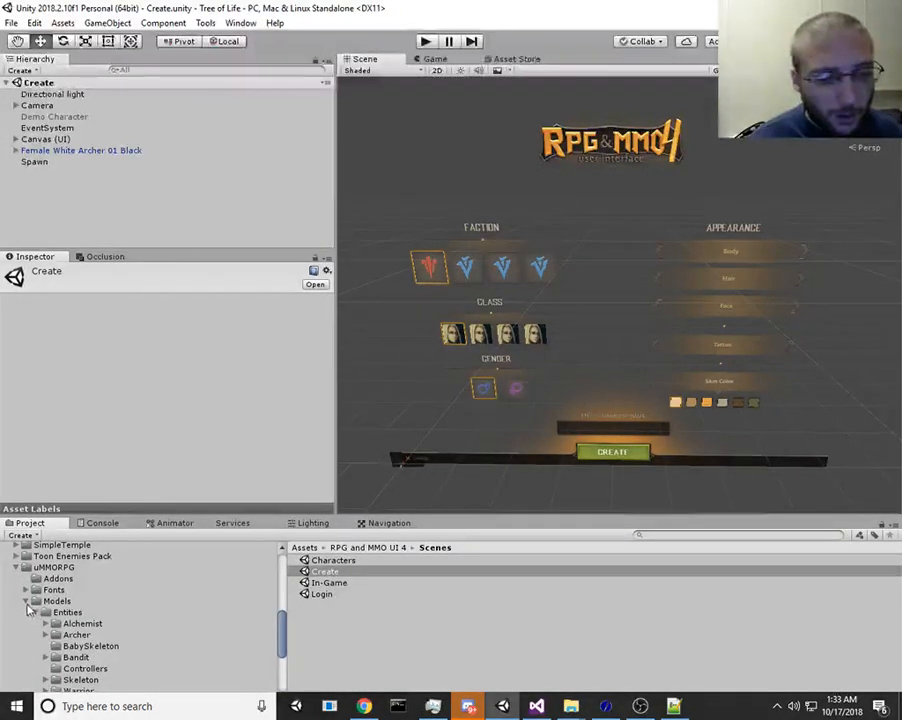
{"action": "left_click", "coordinate": [56, 644]}
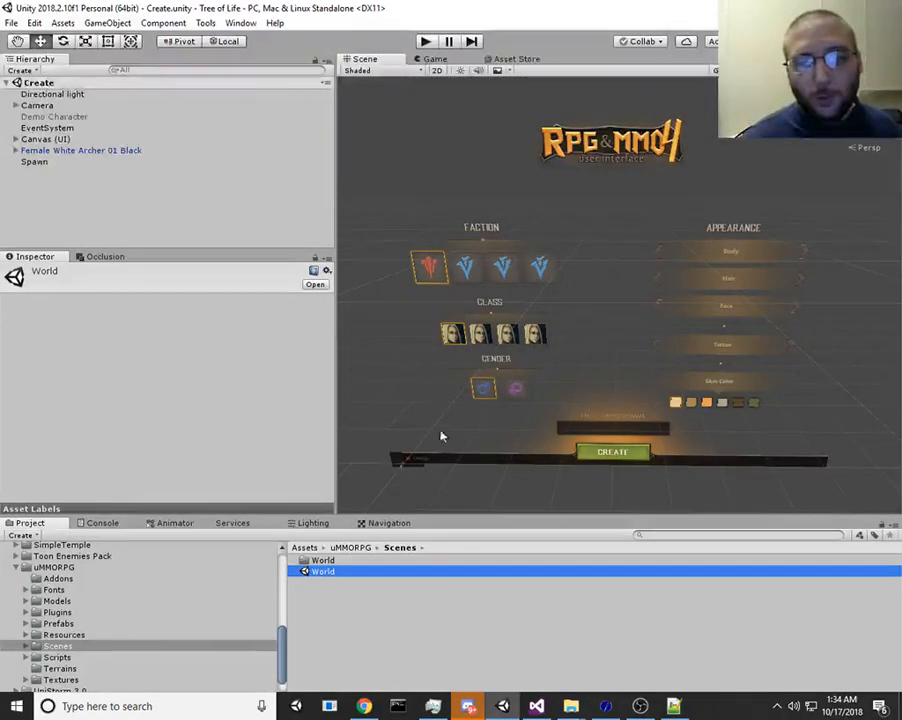
{"action": "mouse_move", "coordinate": [454, 452]}
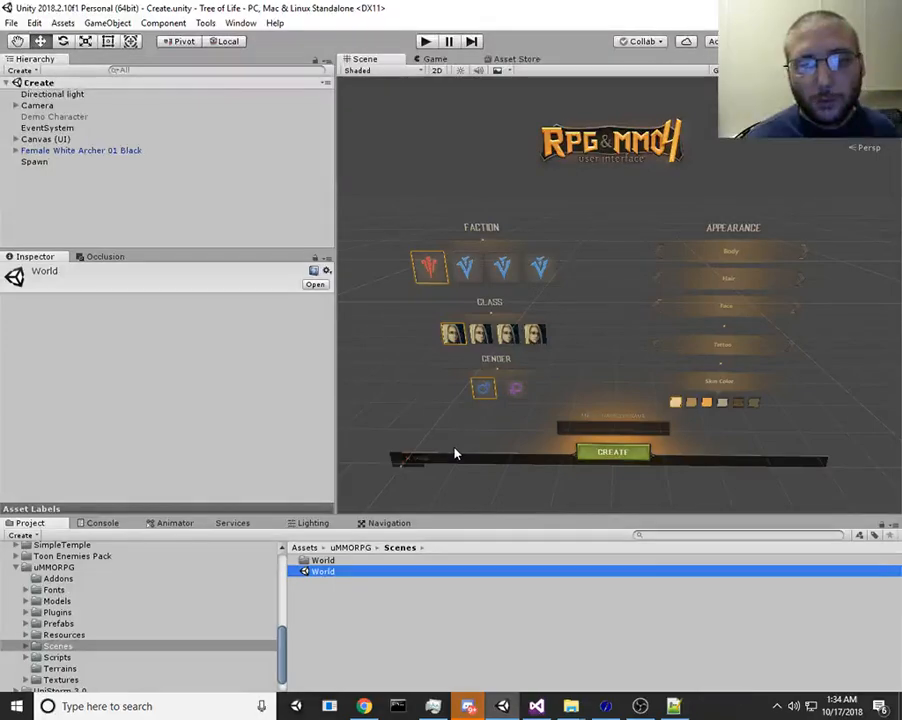
- Load the World scene and run it until the Character Selection screen appears
{"action": "double_click", "coordinate": [324, 570]}
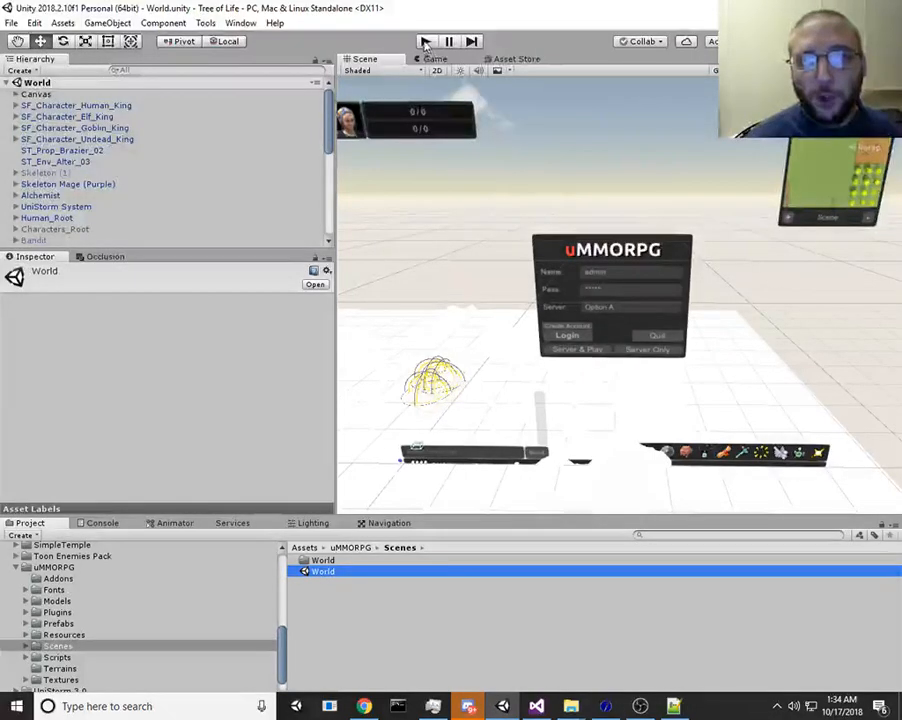
{"action": "left_click", "coordinate": [424, 40]}
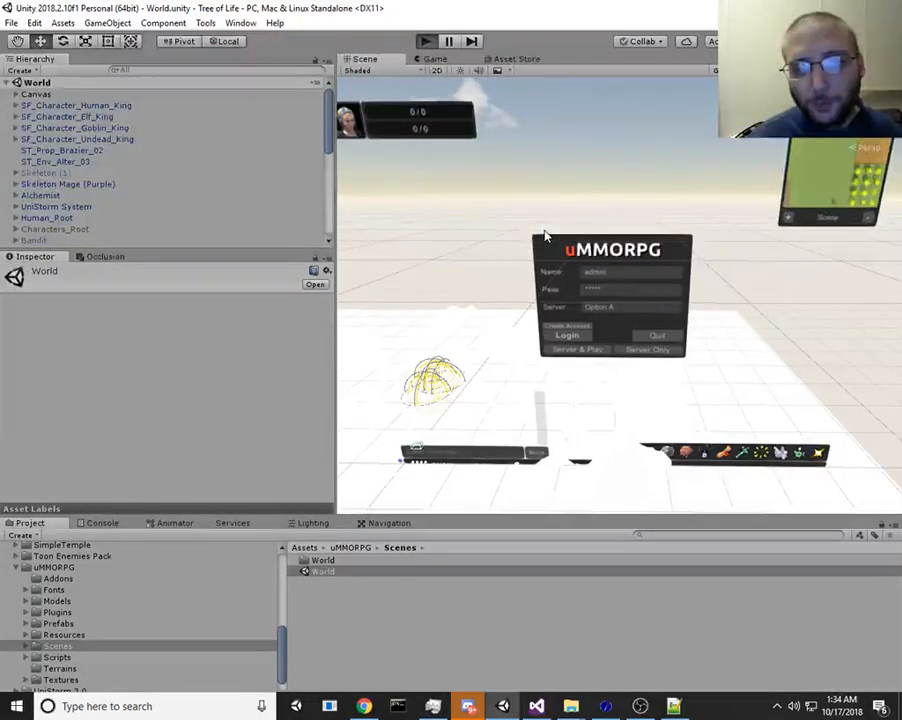
{"action": "left_click", "coordinate": [424, 40]}
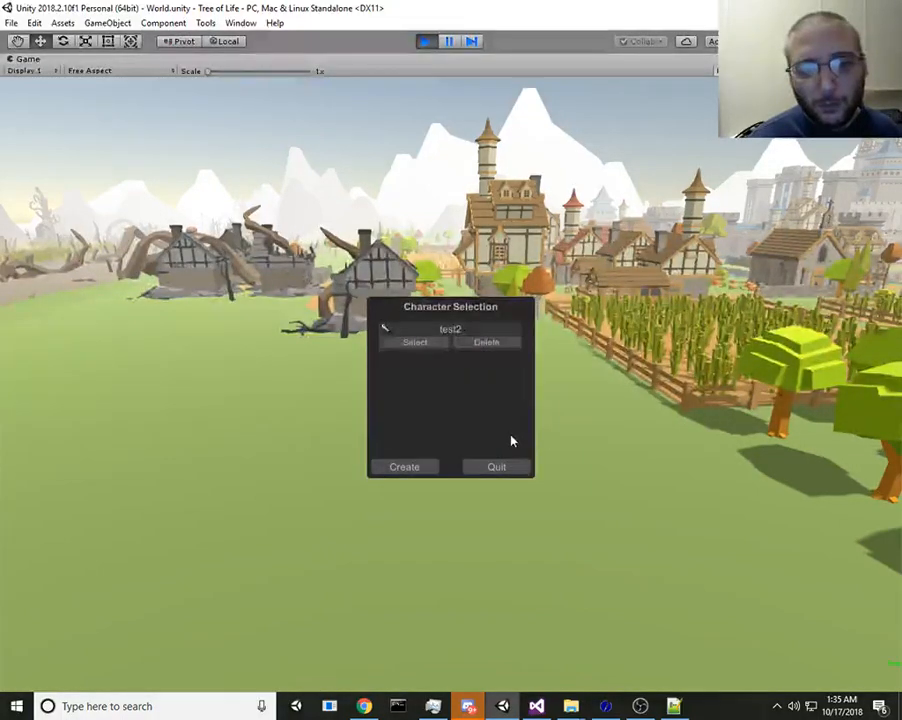
{"action": "mouse_move", "coordinate": [482, 418]}
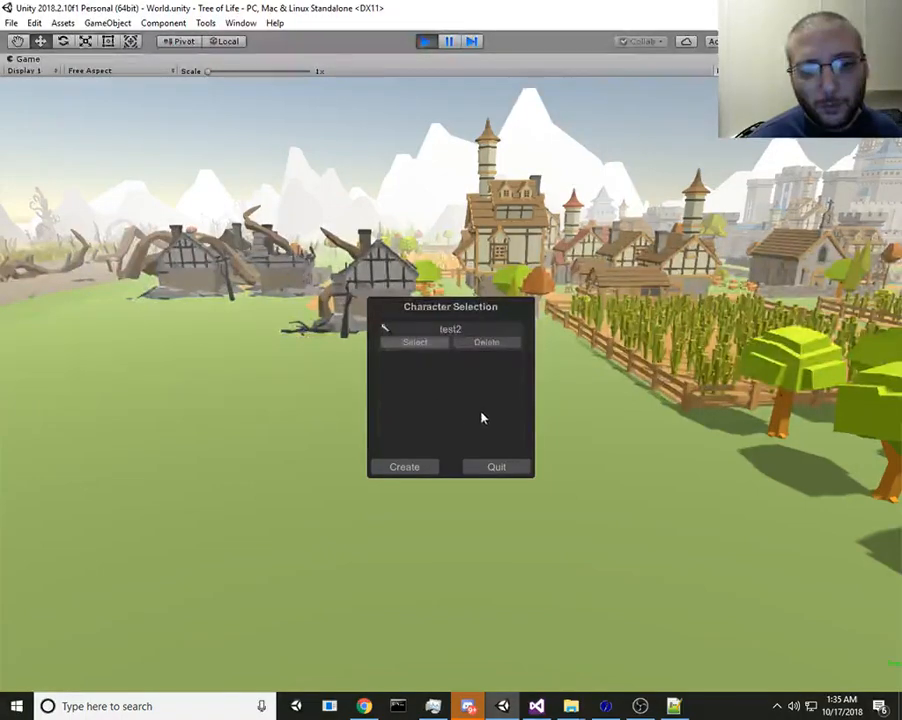
- Select test2 in Character Selection to spawn it into the game world
{"action": "left_click", "coordinate": [414, 342]}
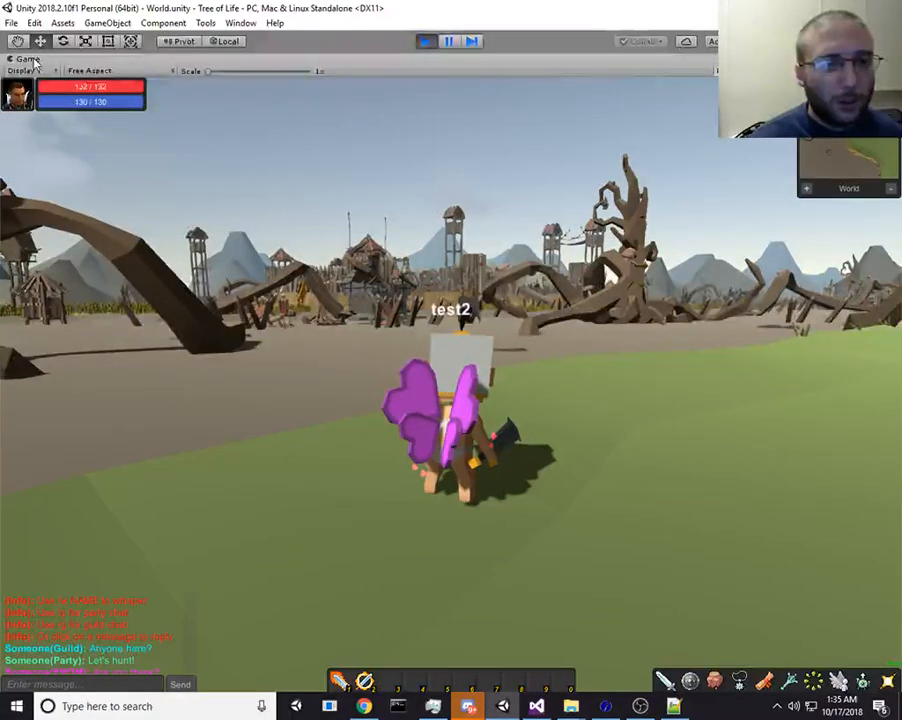
- Turn off Maximize for the Game view, roam to the Skeleton Mage (Purple) and loot it
{"action": "left_click", "coordinate": [24, 60]}
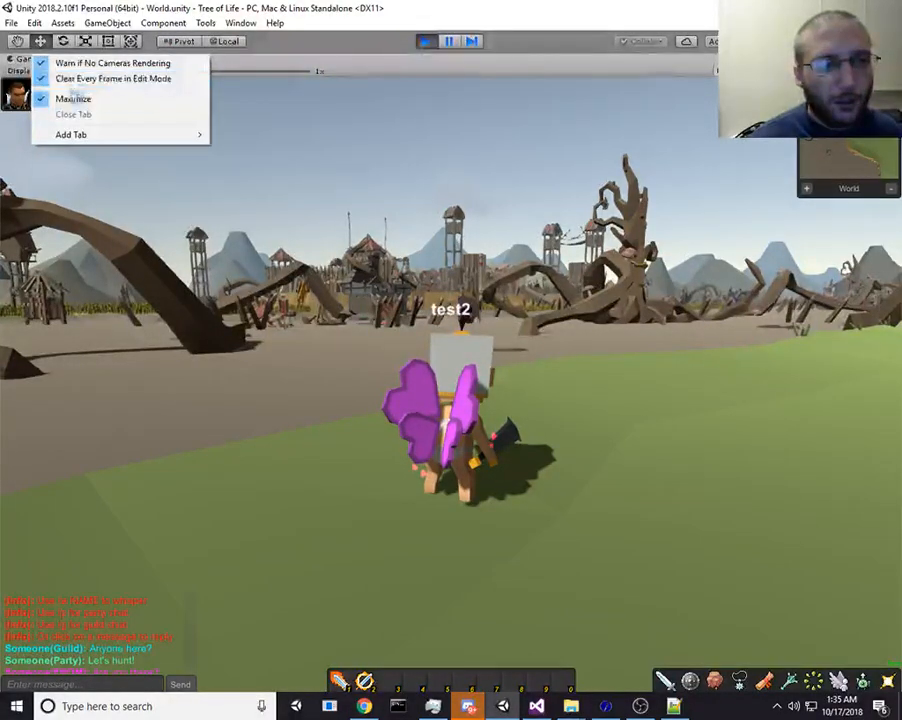
{"action": "left_click", "coordinate": [72, 98]}
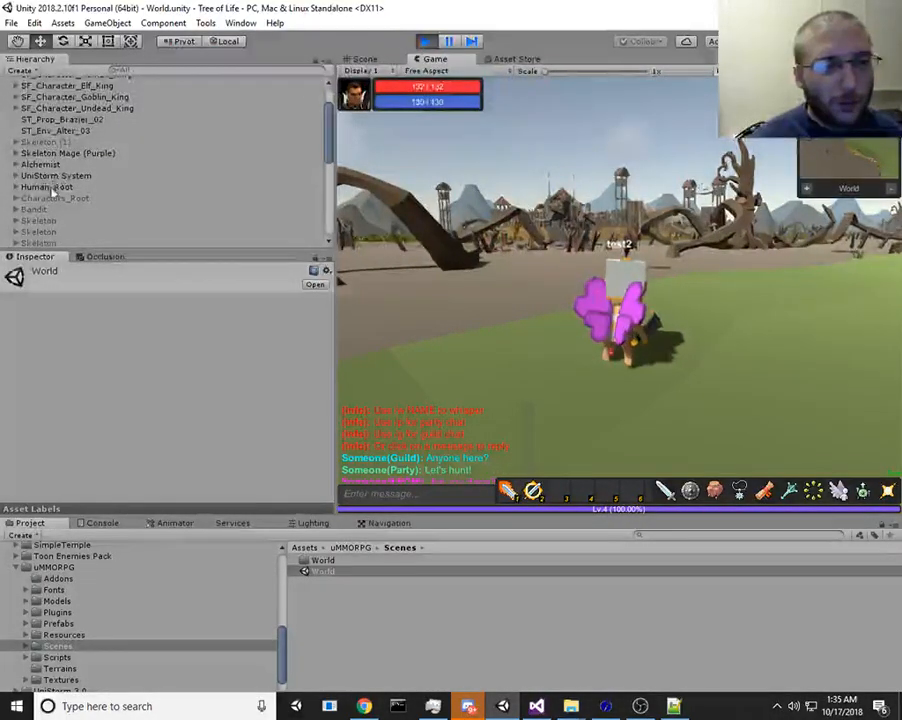
{"action": "left_click", "coordinate": [16, 188]}
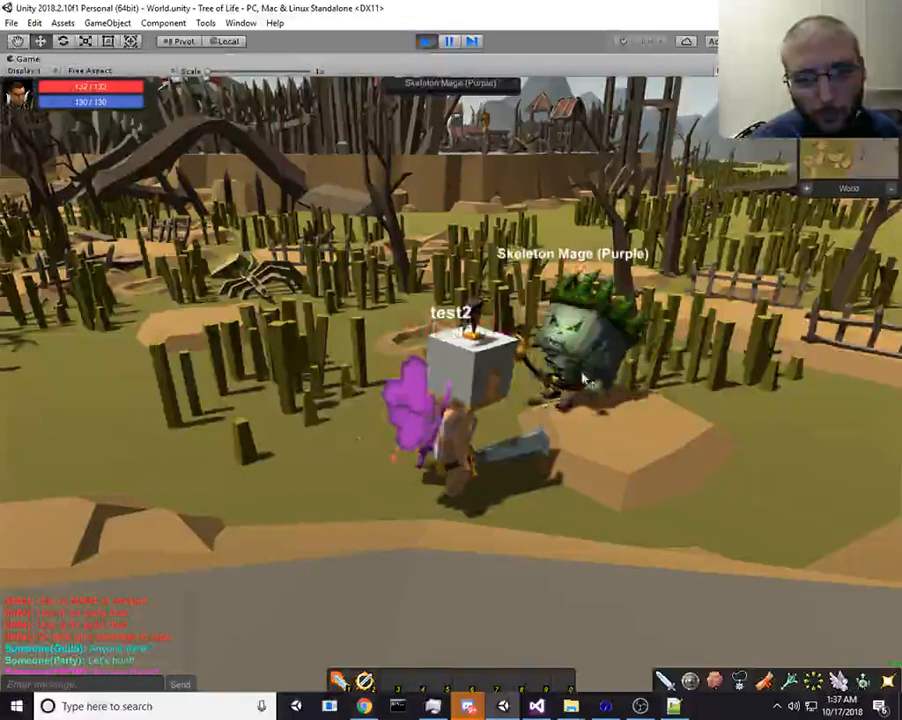
{"action": "left_click", "coordinate": [470, 360]}
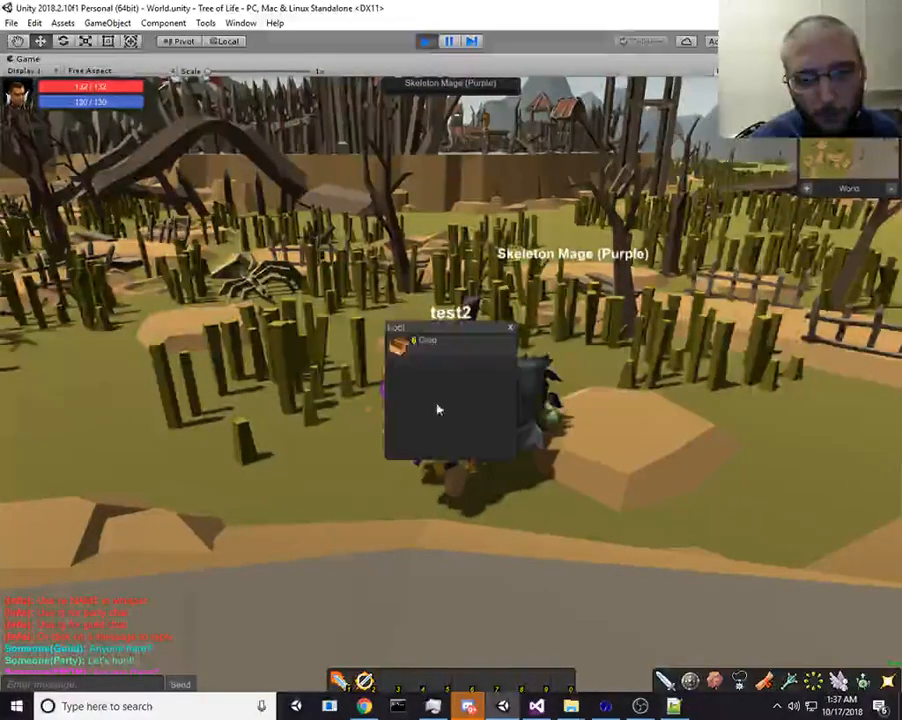